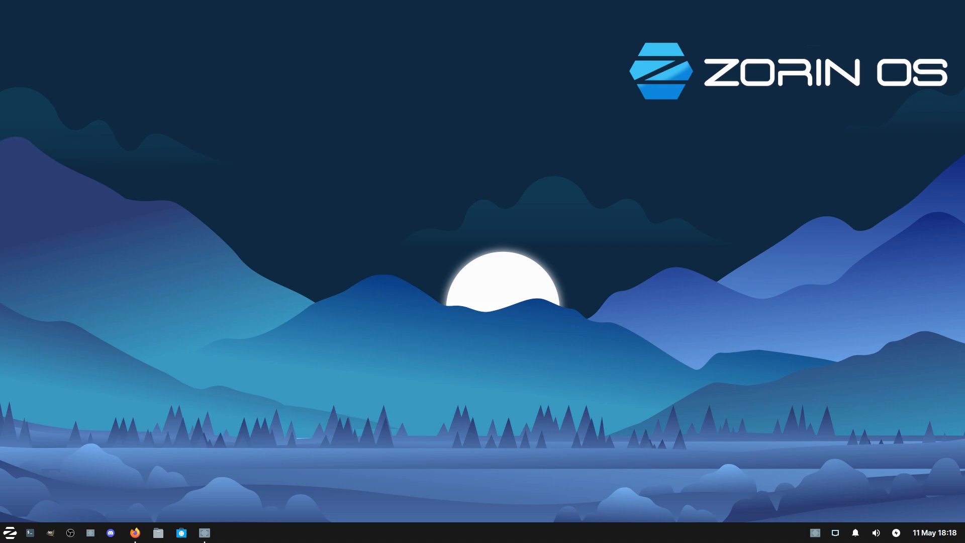
- Open the Zorin start menu from the logo button at the panel's left
{"action": "left_click", "coordinate": [9, 532]}
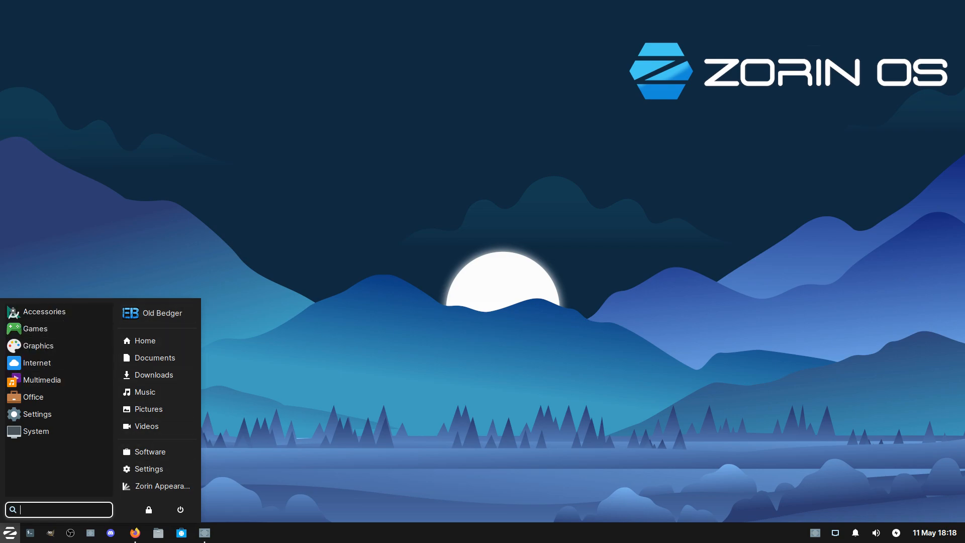
{"action": "mouse_move", "coordinate": [35, 328]}
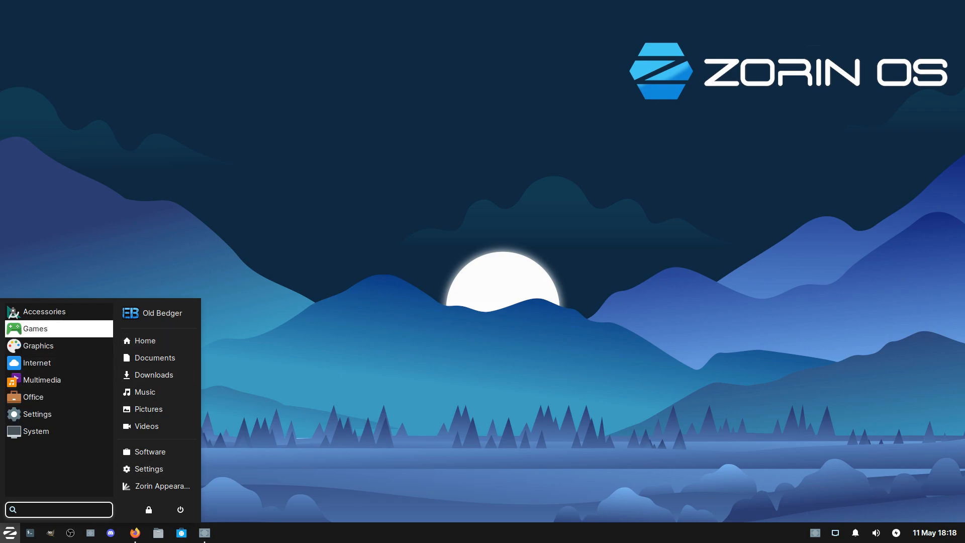
{"action": "mouse_move", "coordinate": [36, 430]}
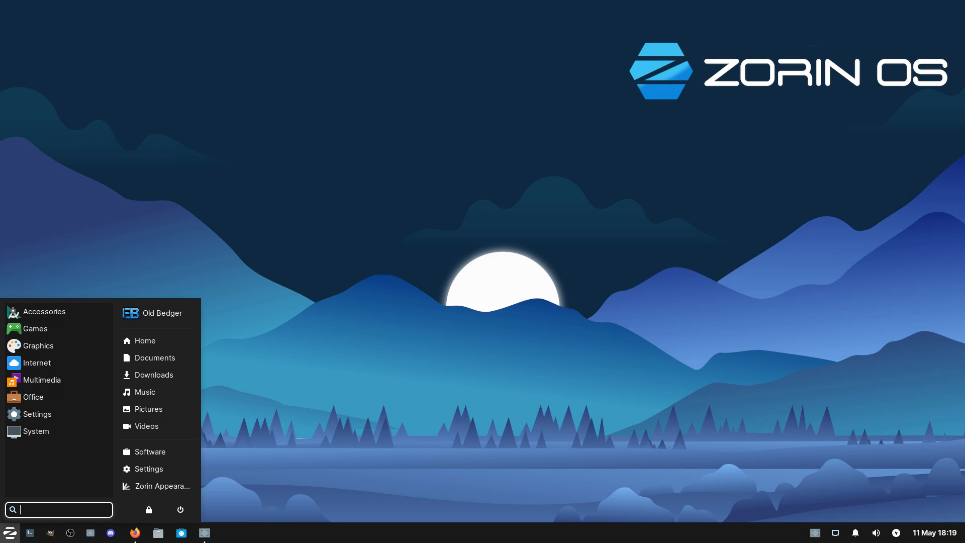
- Show the Internet category: Discord, Firefox, Remmina and Thunderbird Mail
{"action": "left_click", "coordinate": [37, 362]}
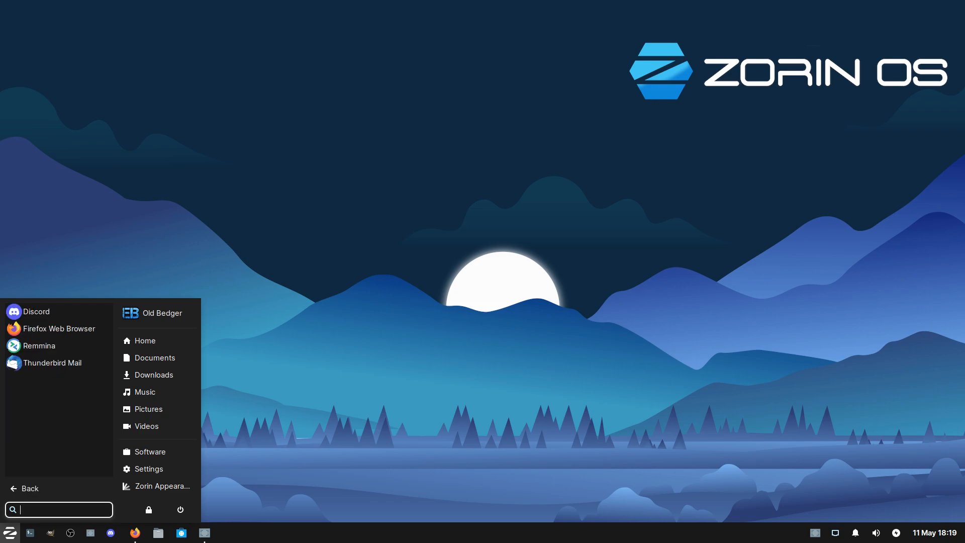
{"action": "mouse_move", "coordinate": [57, 328]}
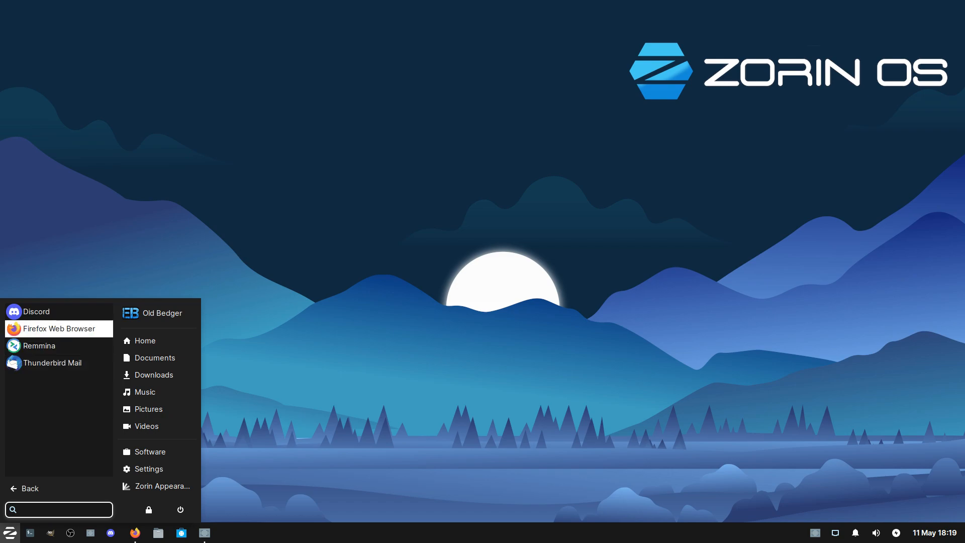
{"action": "mouse_move", "coordinate": [145, 392]}
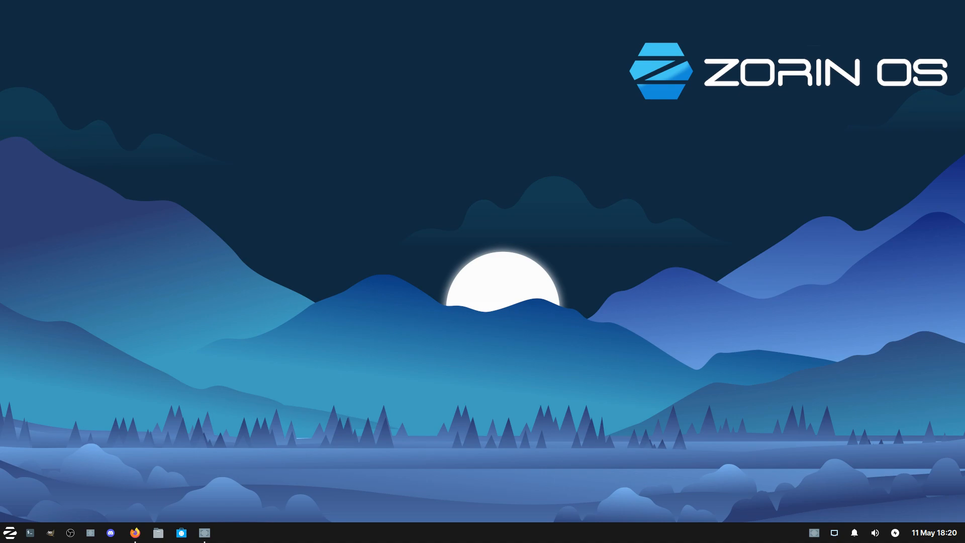
{"action": "left_click", "coordinate": [9, 532]}
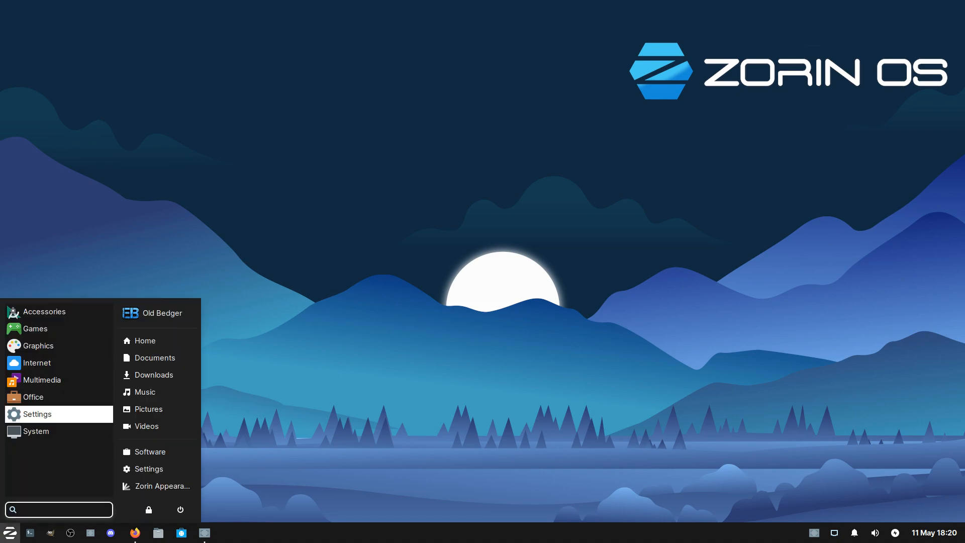
{"action": "left_click", "coordinate": [36, 430]}
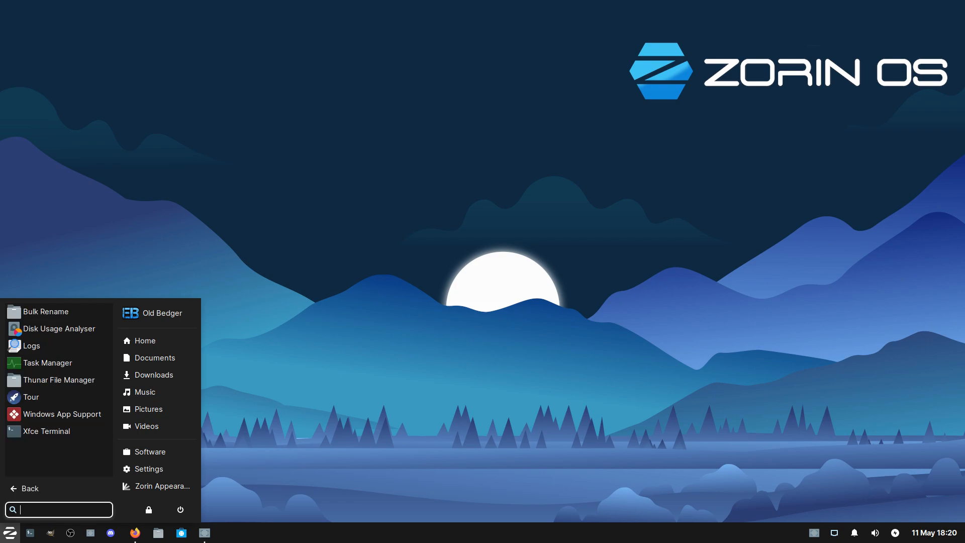
{"action": "mouse_move", "coordinate": [46, 430]}
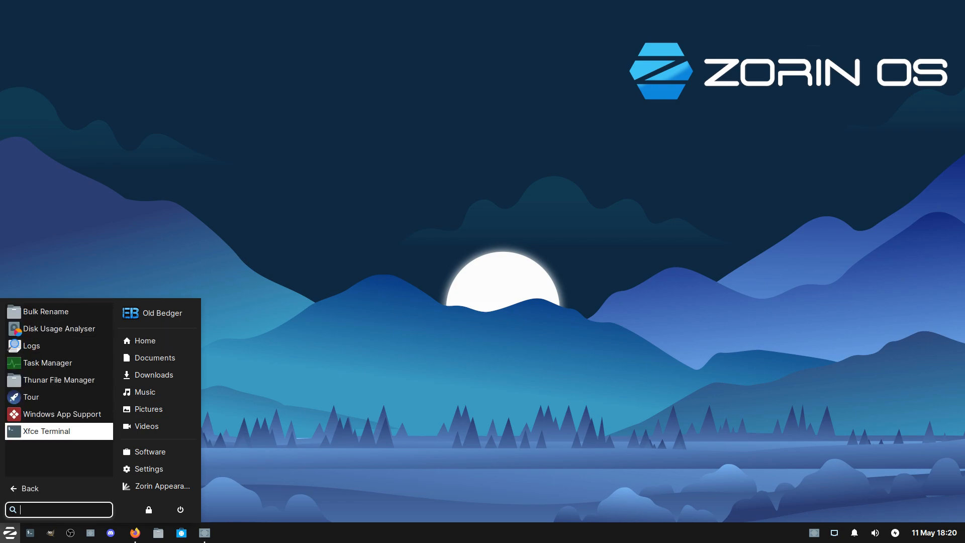
{"action": "mouse_move", "coordinate": [47, 362]}
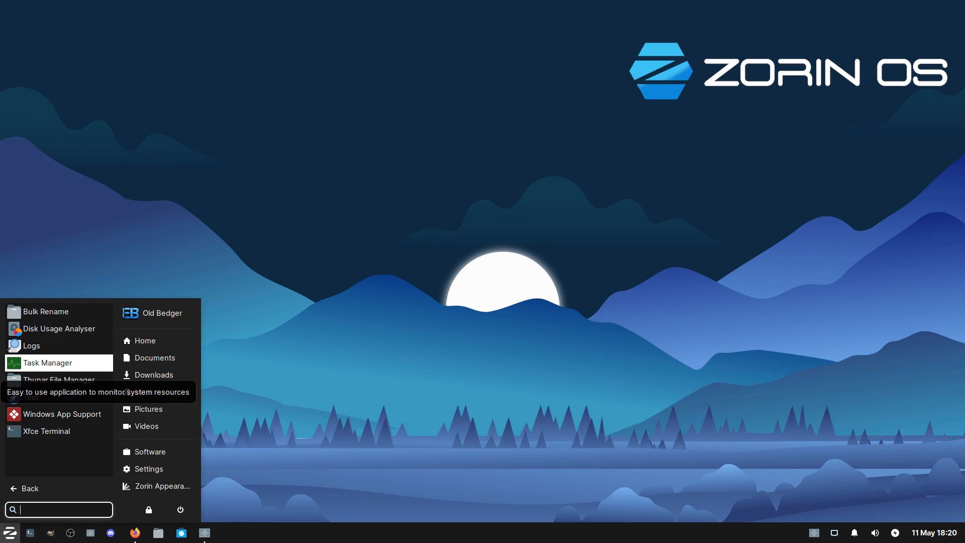
{"action": "mouse_move", "coordinate": [31, 346]}
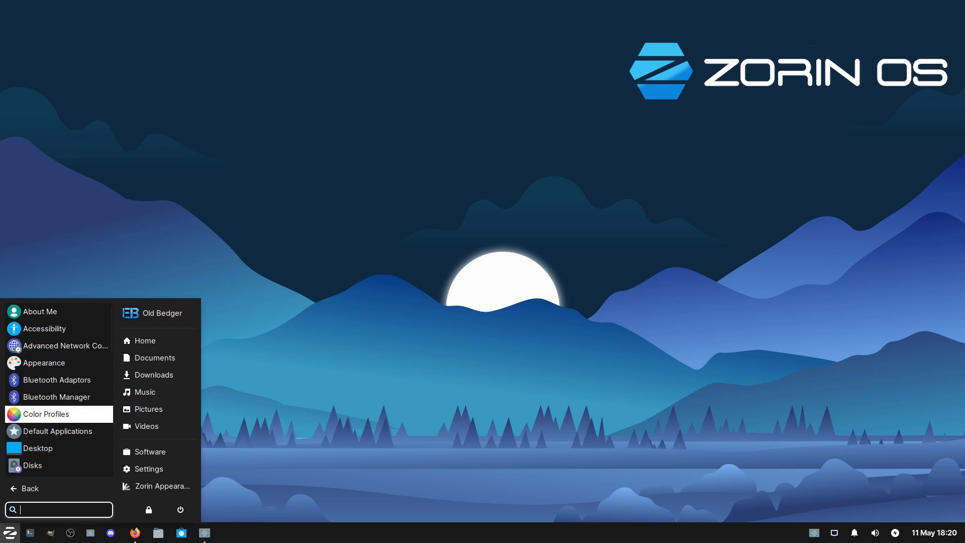
{"action": "scroll", "scroll_direction": "down", "scroll_amount": 3}
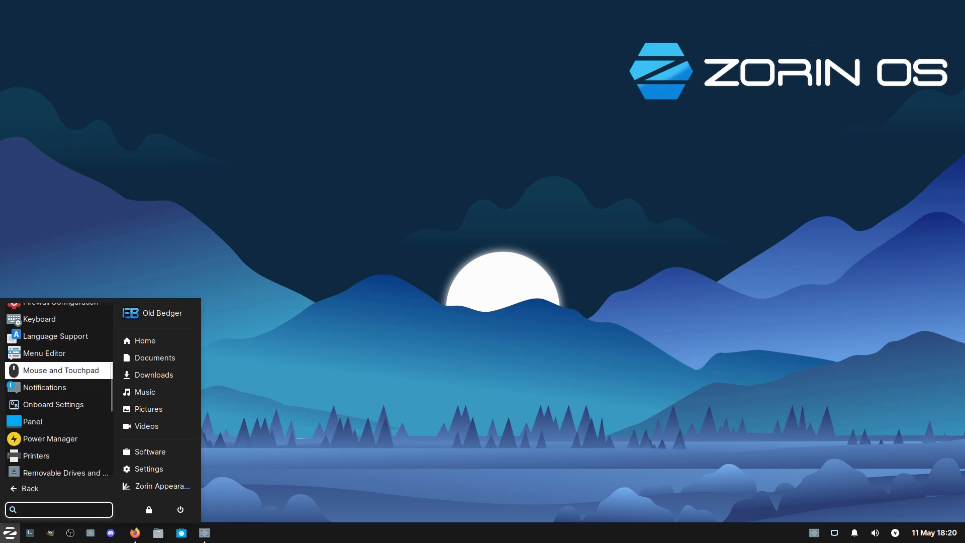
{"action": "scroll", "scroll_direction": "down", "scroll_amount": 3}
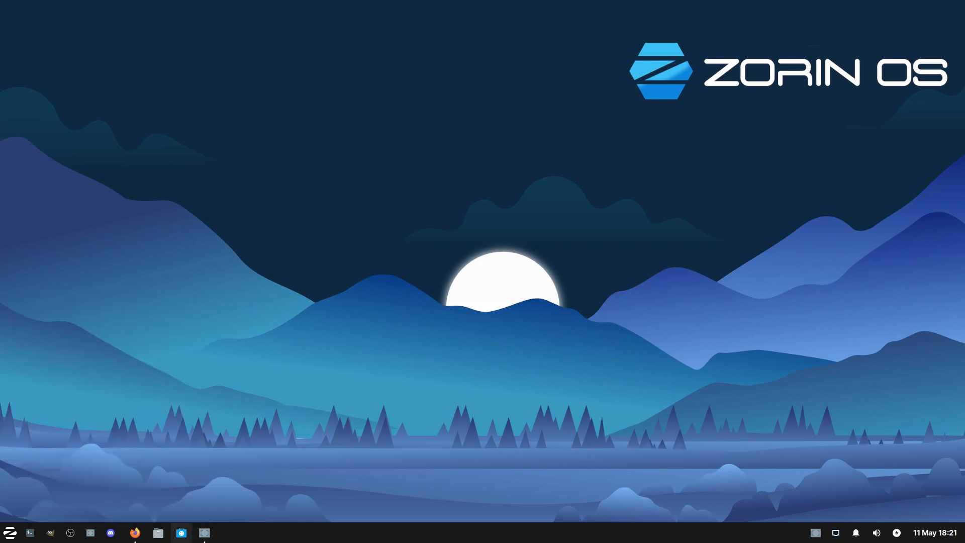
- Browse GNOME Software's Explore page past the welcome screen, close it, and reopen the start menu
{"action": "left_click", "coordinate": [180, 532]}
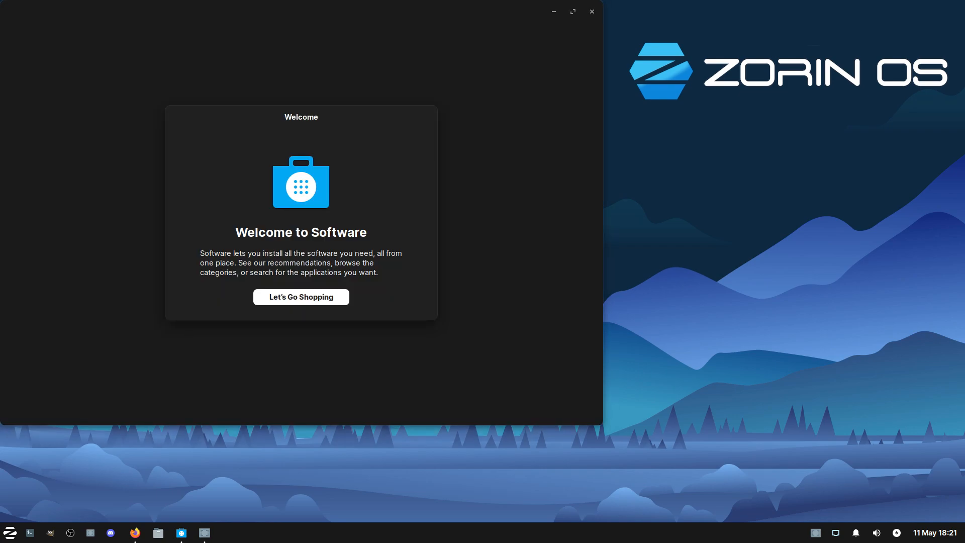
{"action": "left_click", "coordinate": [300, 297]}
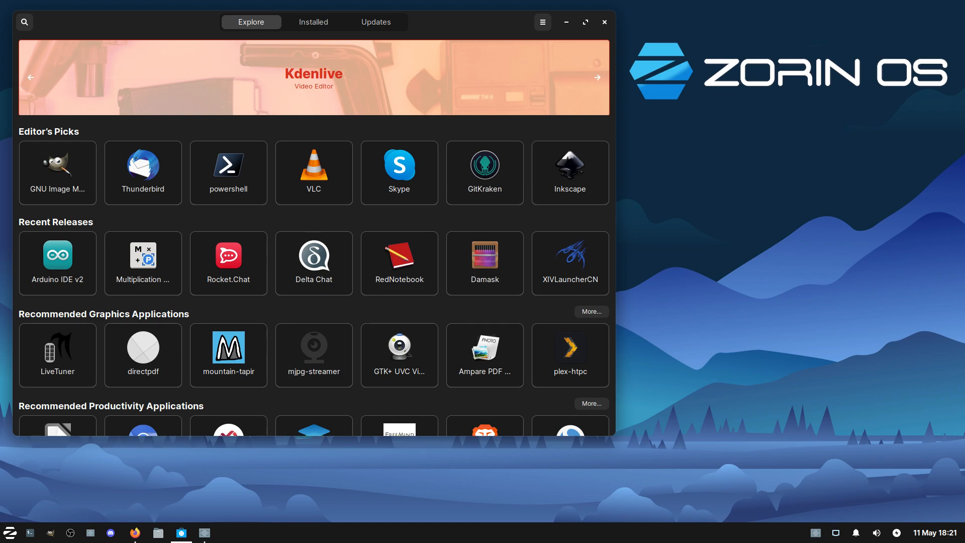
{"action": "scroll", "scroll_direction": "down", "scroll_amount": 3}
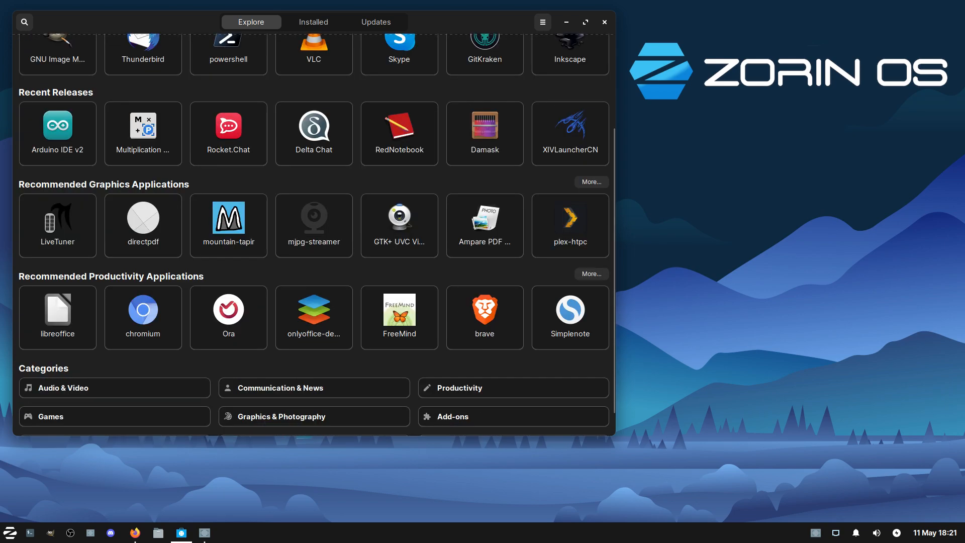
{"action": "scroll", "scroll_direction": "down", "scroll_amount": 3}
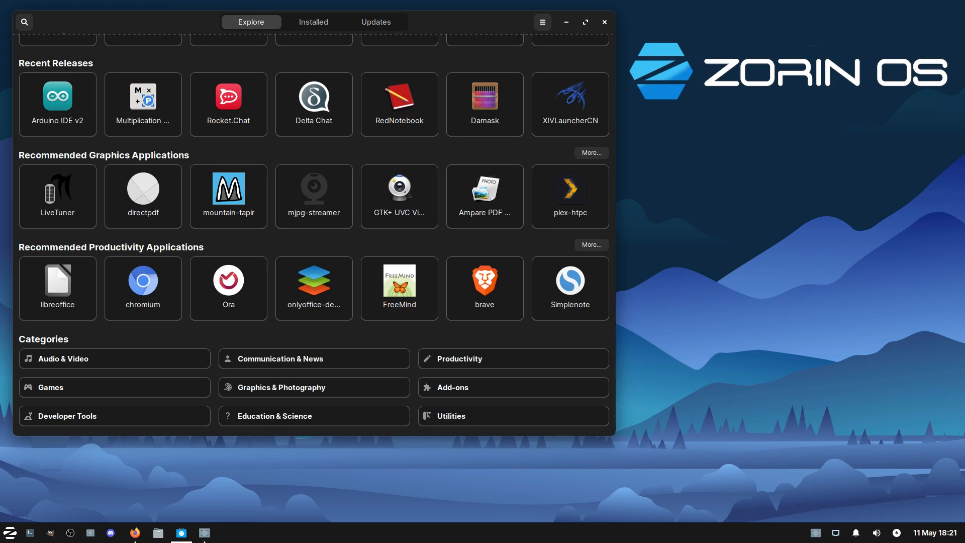
{"action": "scroll", "scroll_direction": "up", "scroll_amount": 3}
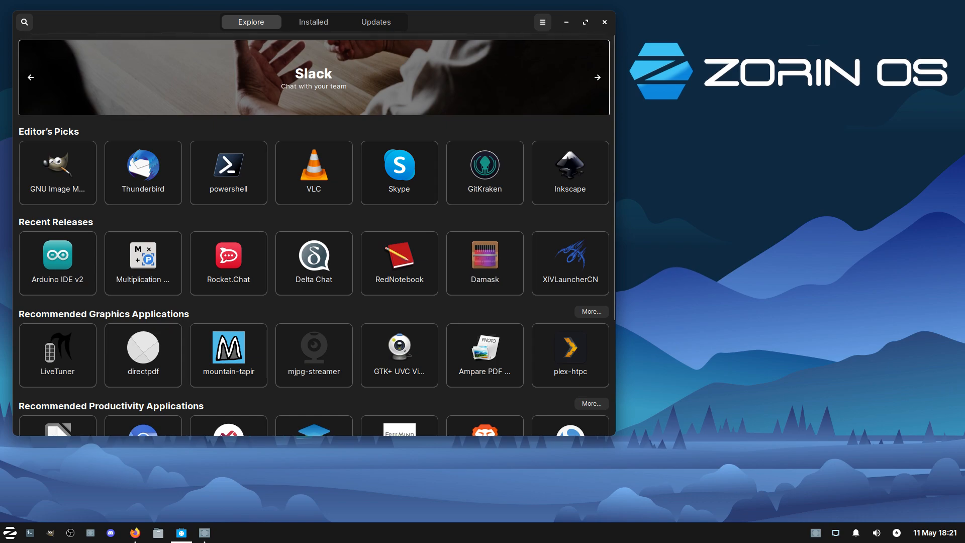
{"action": "left_click", "coordinate": [603, 22]}
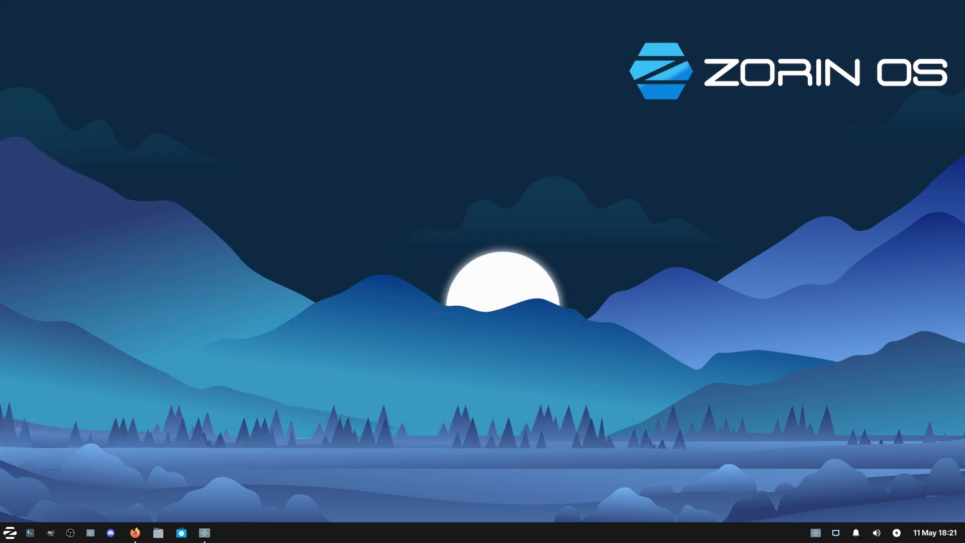
{"action": "left_click", "coordinate": [11, 532]}
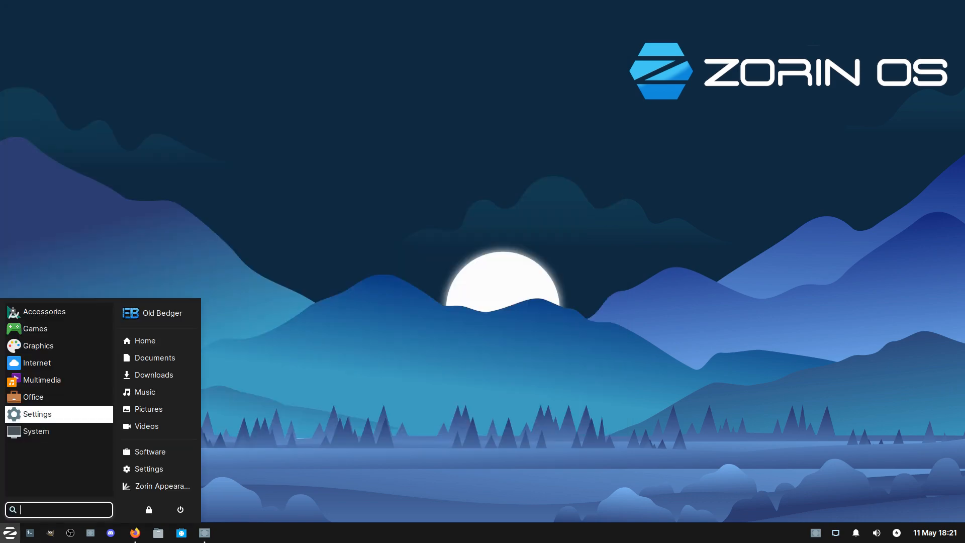
{"action": "mouse_move", "coordinate": [43, 311]}
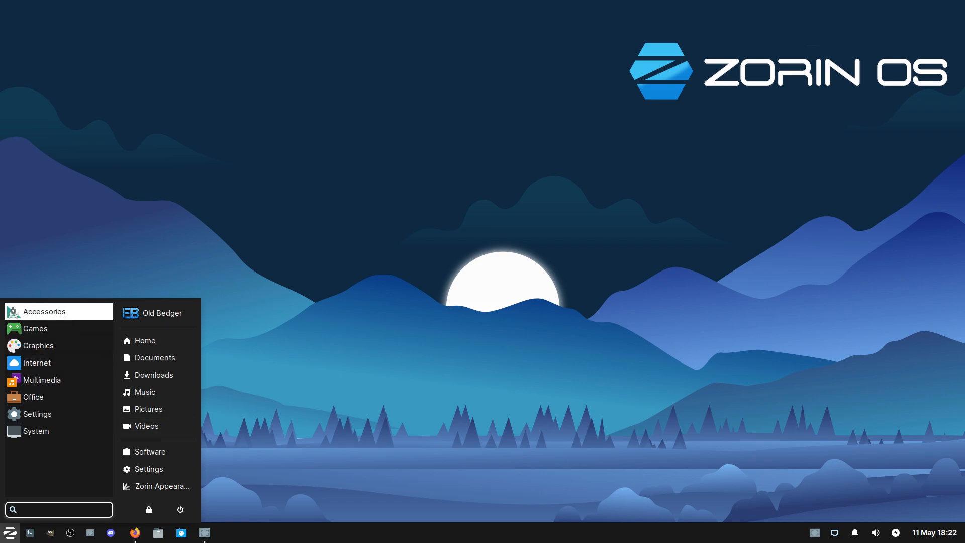
{"action": "mouse_move", "coordinate": [41, 380]}
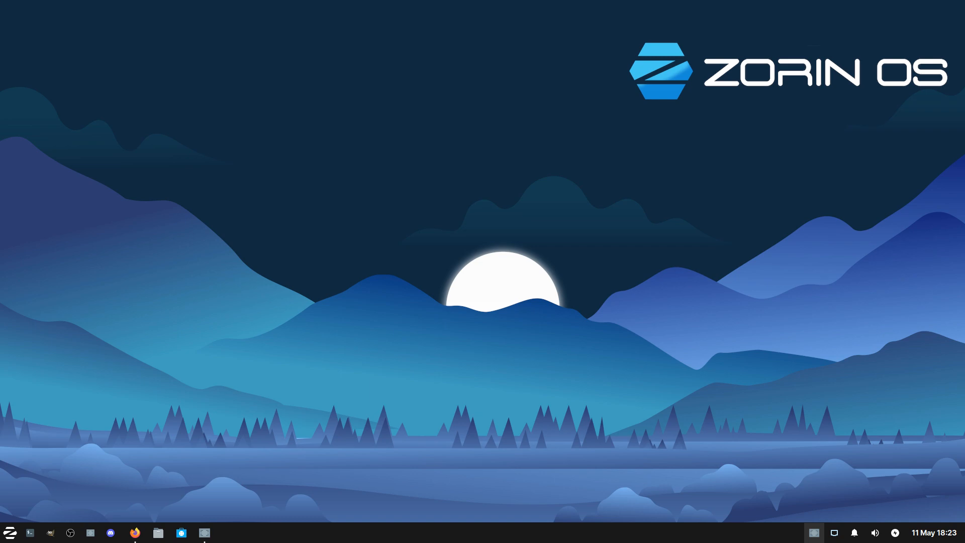
- Bring up the status tray plugin's panel menu
{"action": "right_click", "coordinate": [813, 533]}
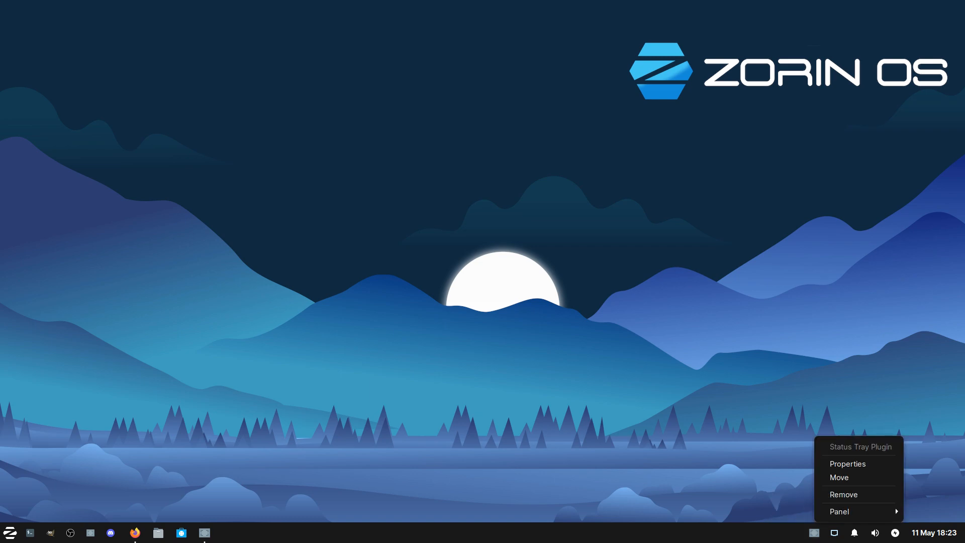